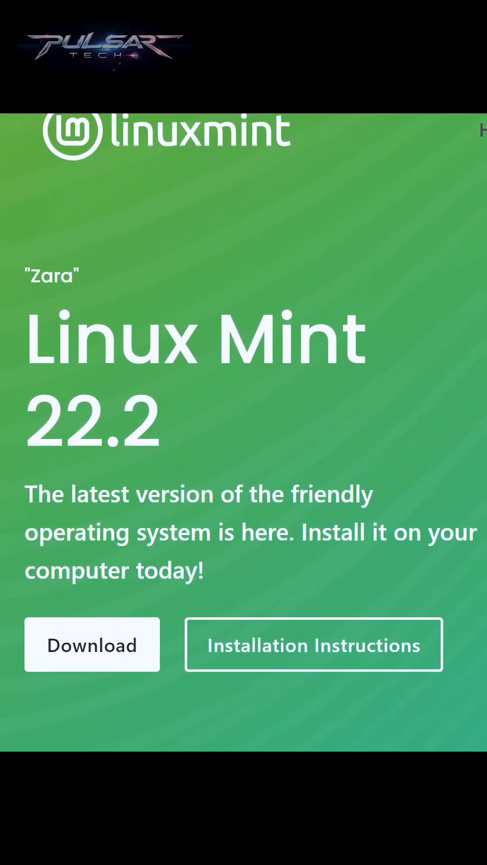
Show the linuxmint.com releases table with LTS support status until April 2029
left_click(91, 644)
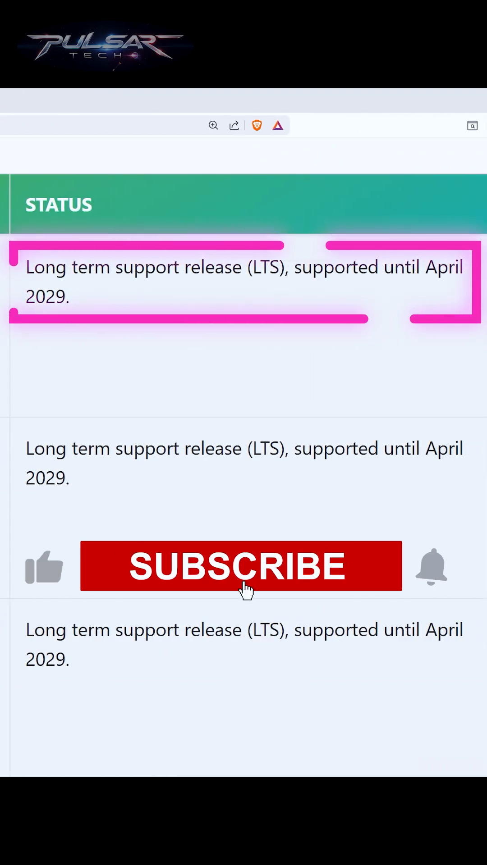
left_click(240, 566)
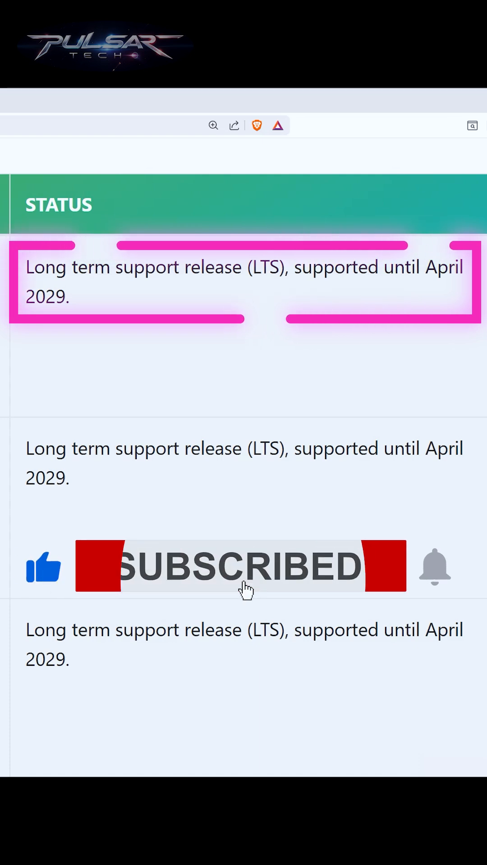
left_click(434, 567)
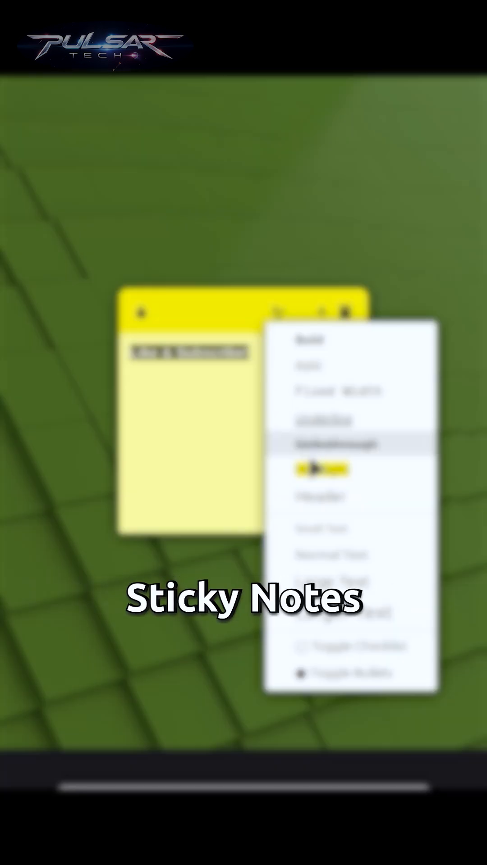
Apply a formatting style such as Highlight to the 'Like & Subscribe!' note text
left_click(338, 444)
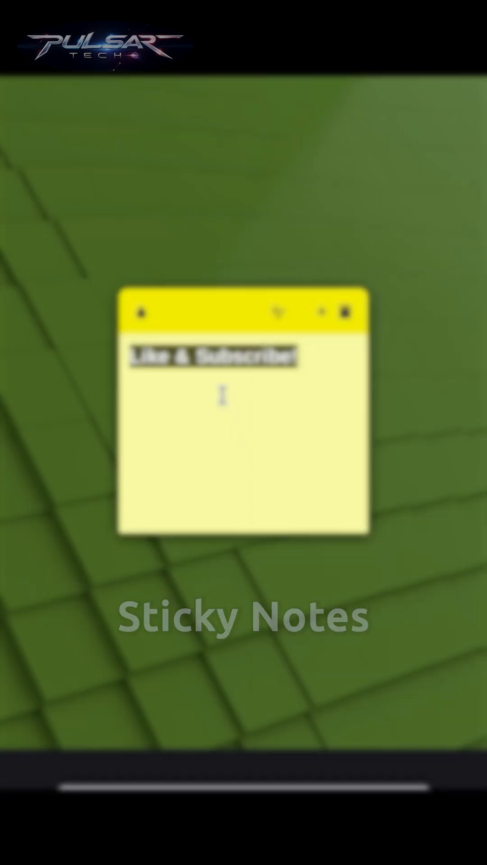
left_click(141, 312)
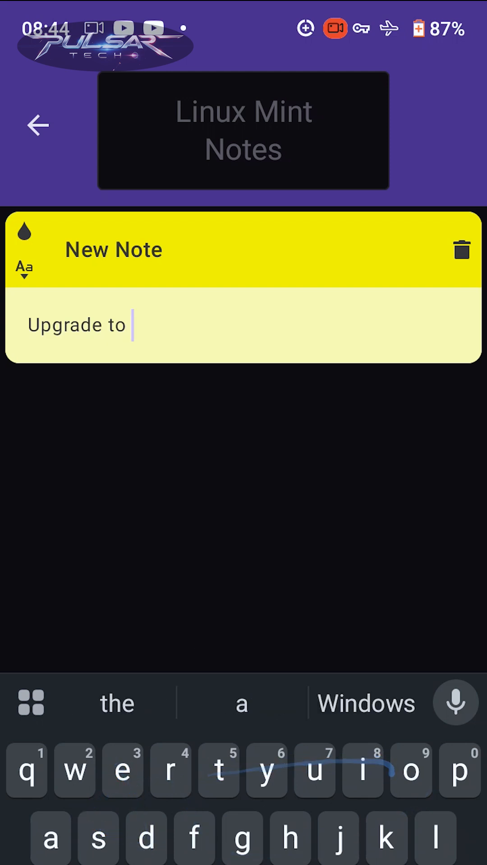
Type 'Linux Mint 22.2' so the note reads 'Upgrade to Linux Mint 22.2'
type("Linux Mint")
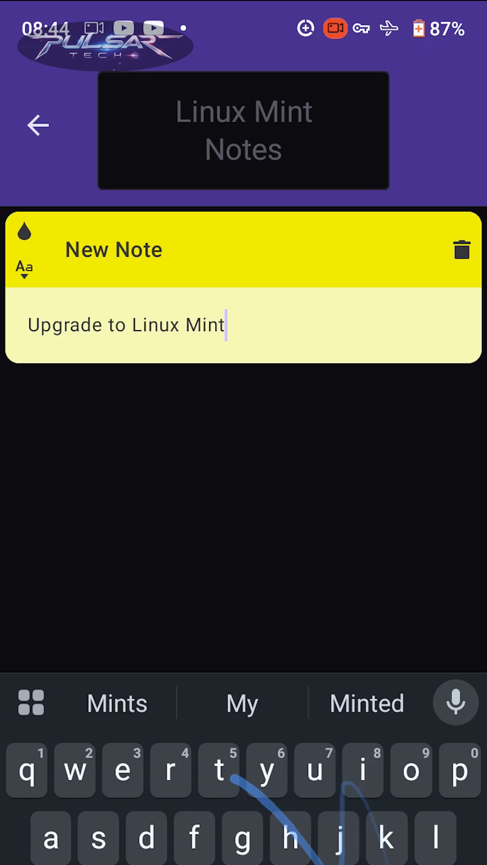
type("22.2")
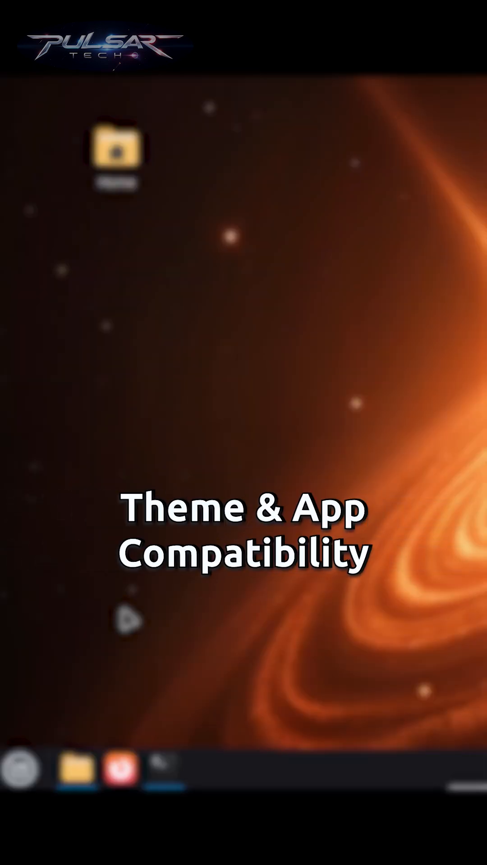
Open System Settings and go to Themes under Appearance
left_click(22, 769)
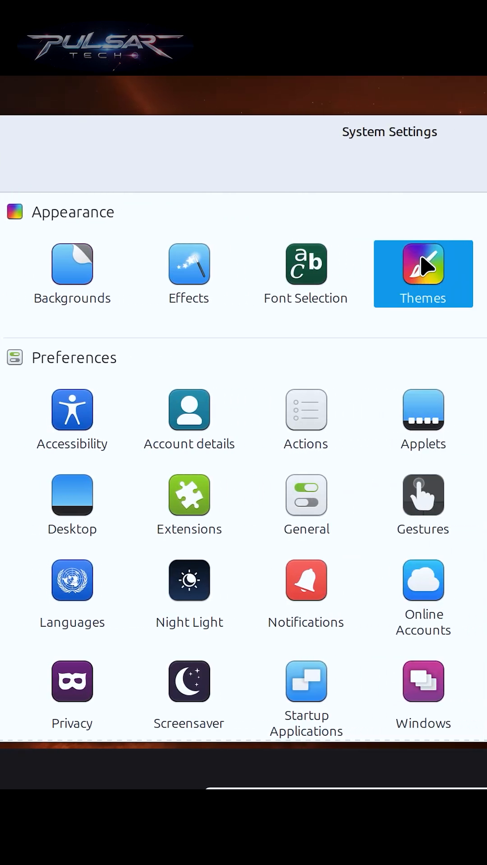
left_click(422, 273)
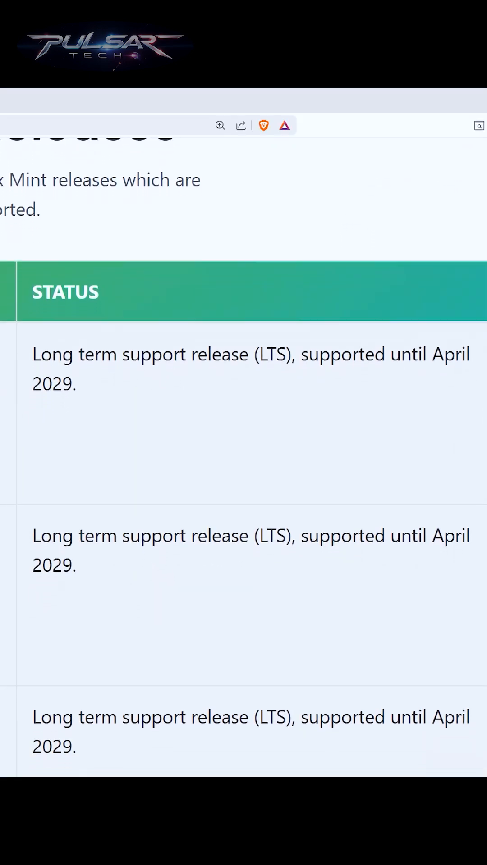
Scroll the releases page down to the STATUS column of the table
scroll("down", 3)
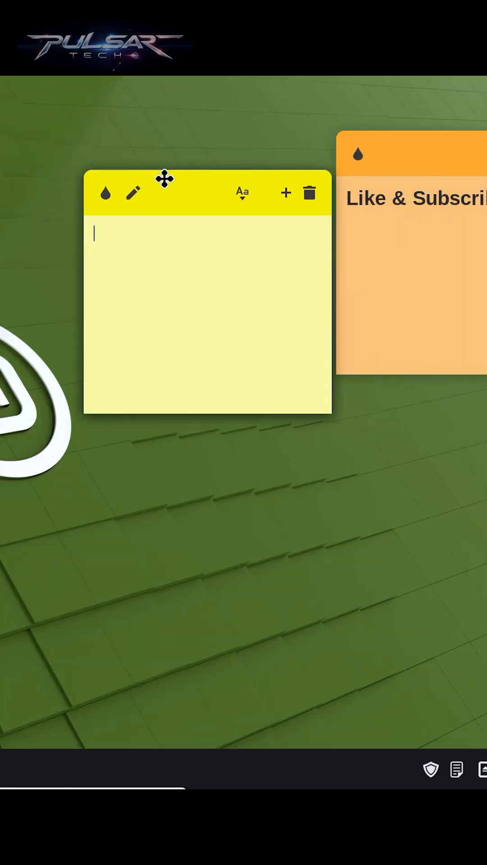
Move the yellow note beside the orange one, then start the upgrade to Linux Mint 22.2 'Zara'
left_click_drag(163, 178, 43, 154)
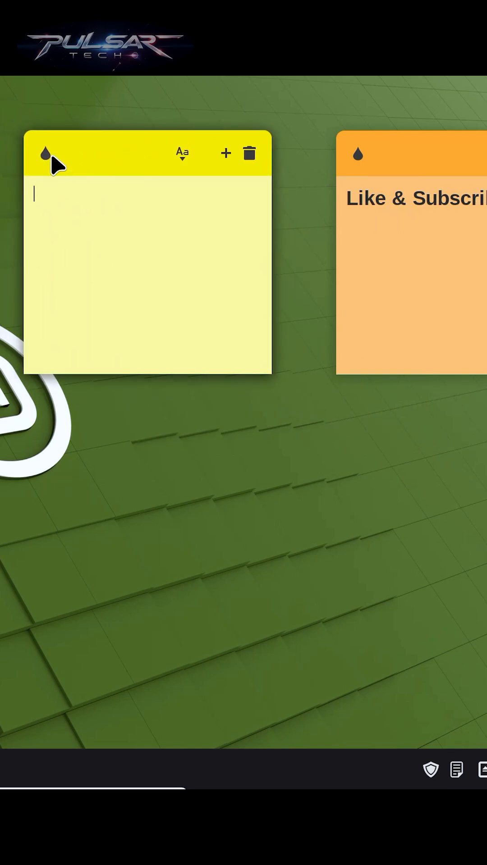
left_click(45, 153)
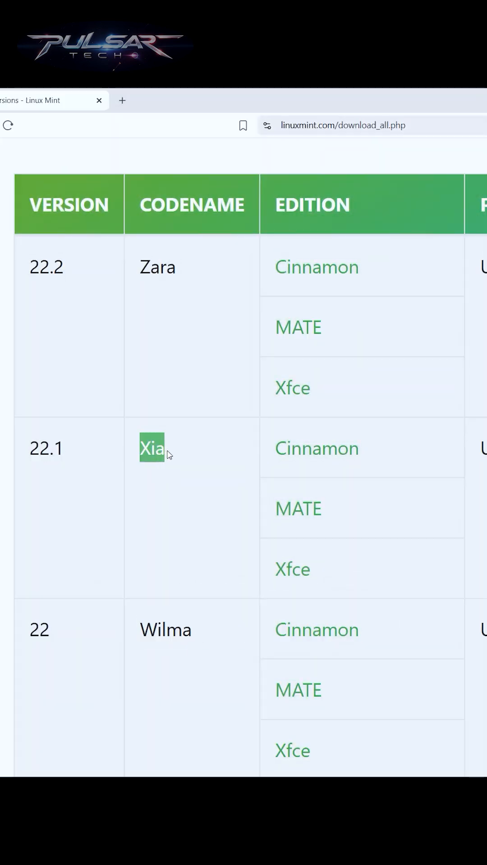
left_click(59, 176)
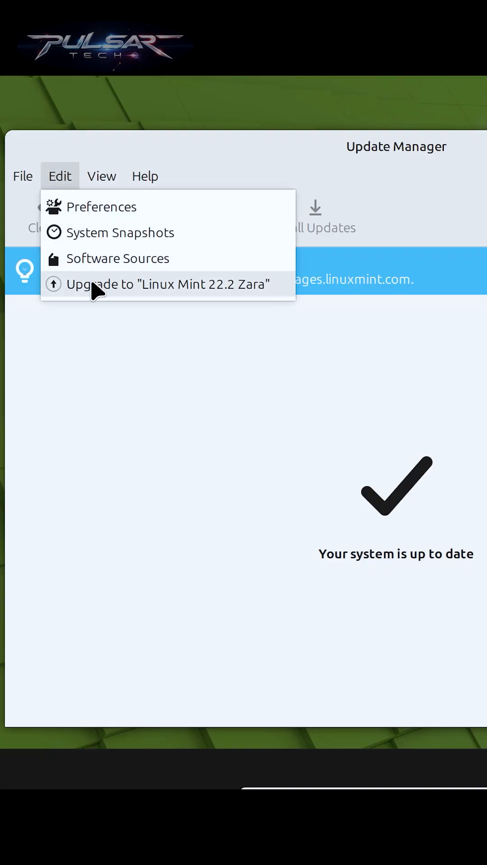
left_click(167, 285)
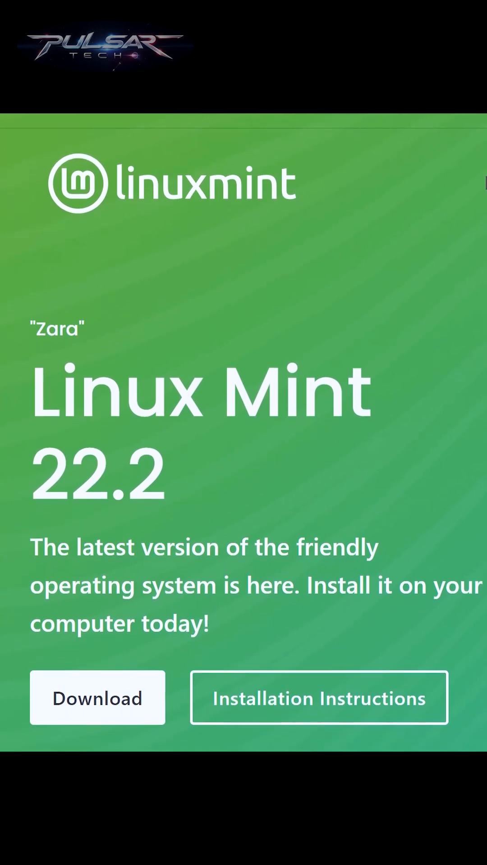
scroll("down", 3)
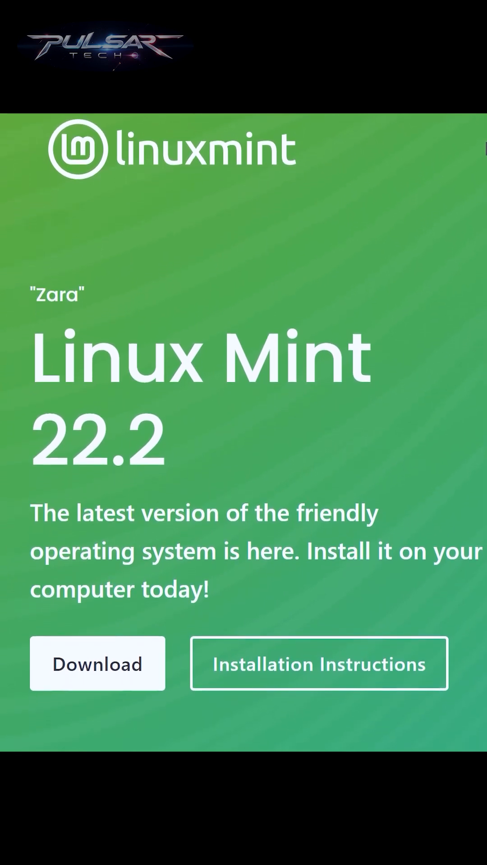